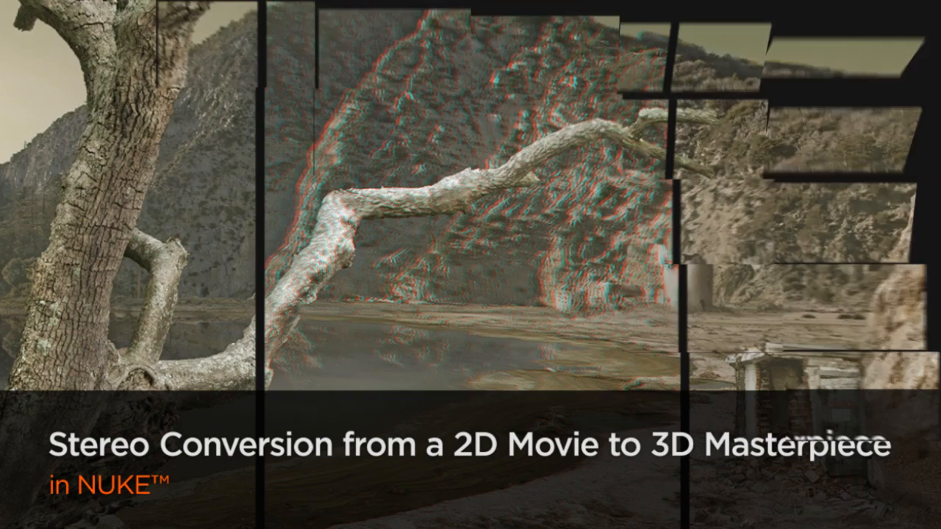
- Step through the left and right views, then view Merge35's grayscale depth matte
key(Right)
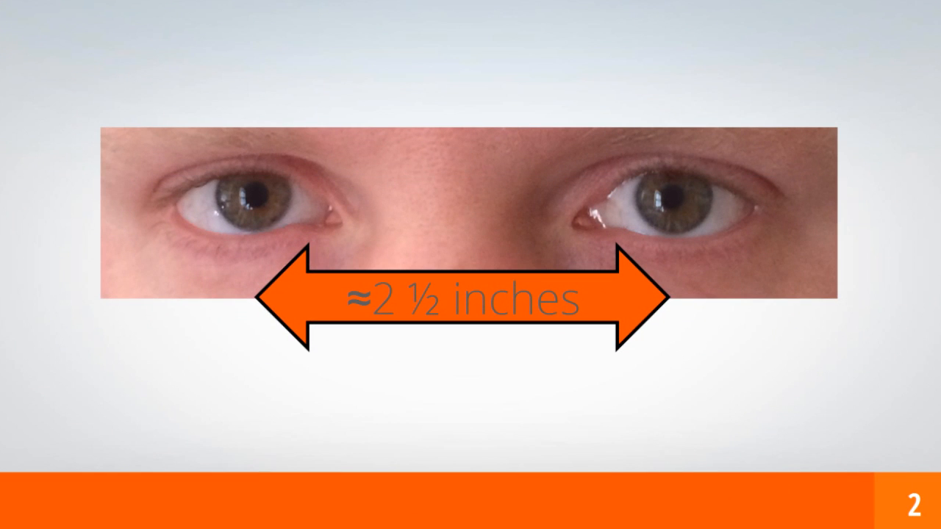
key(Right)
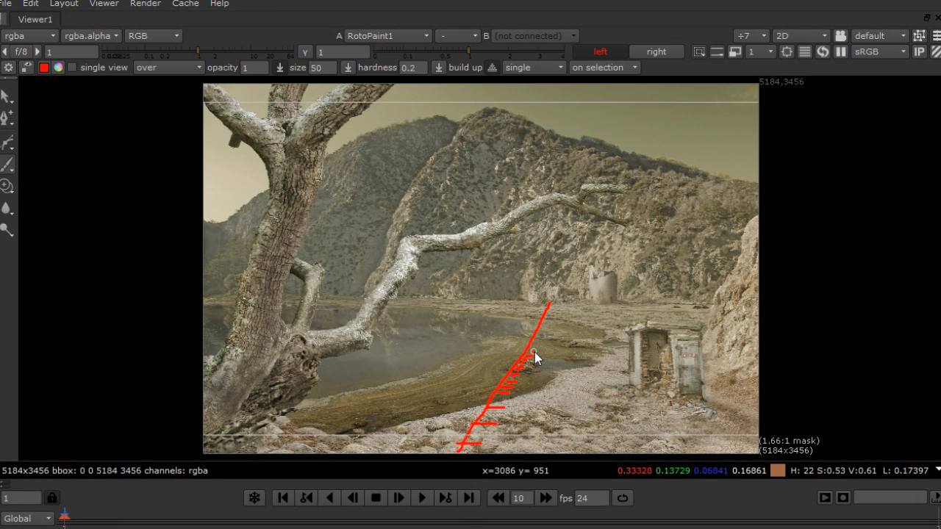
mouse_move(538, 344)
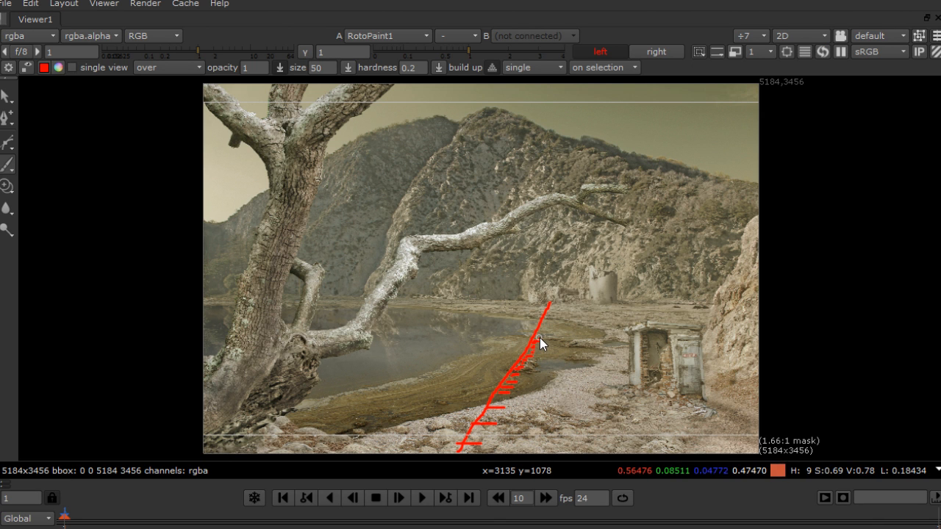
mouse_move(505, 418)
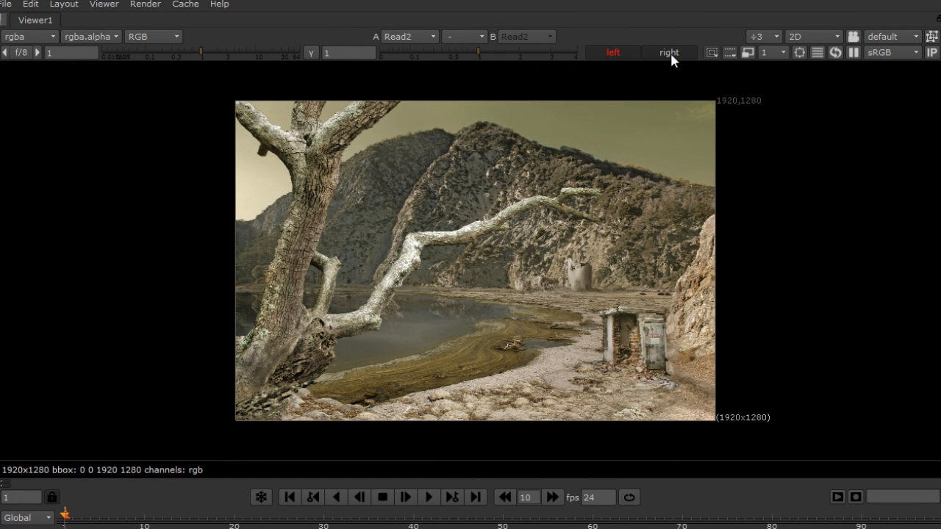
click(614, 52)
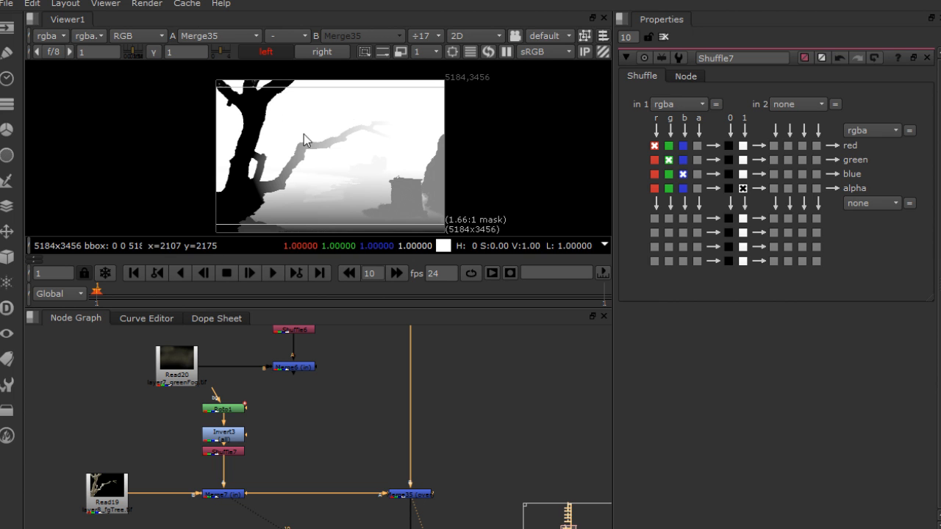
mouse_move(376, 176)
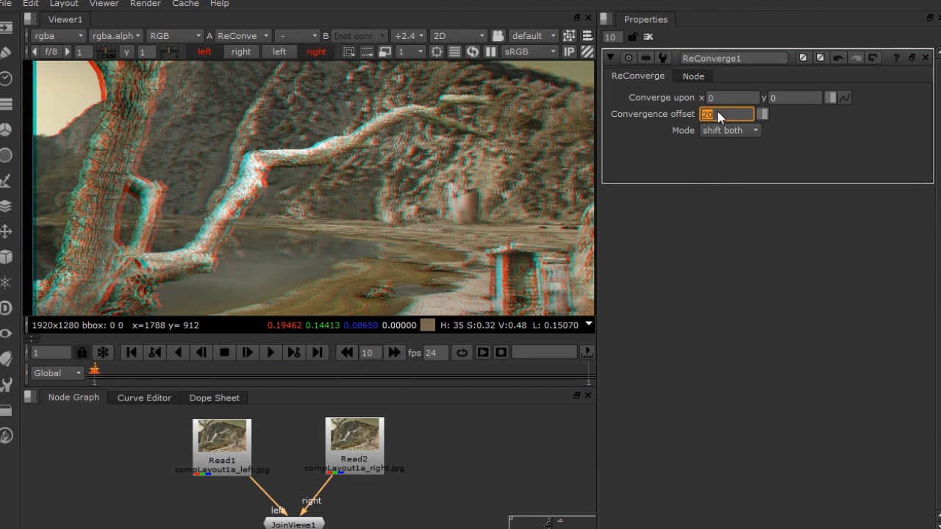
- Enter 0 as the ReConverge1 convergence offset
text(0)
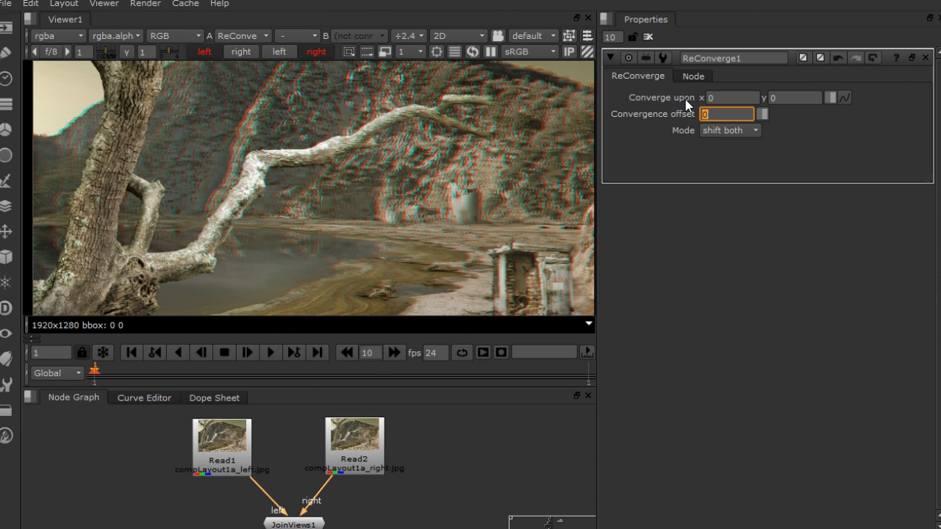
mouse_move(136, 220)
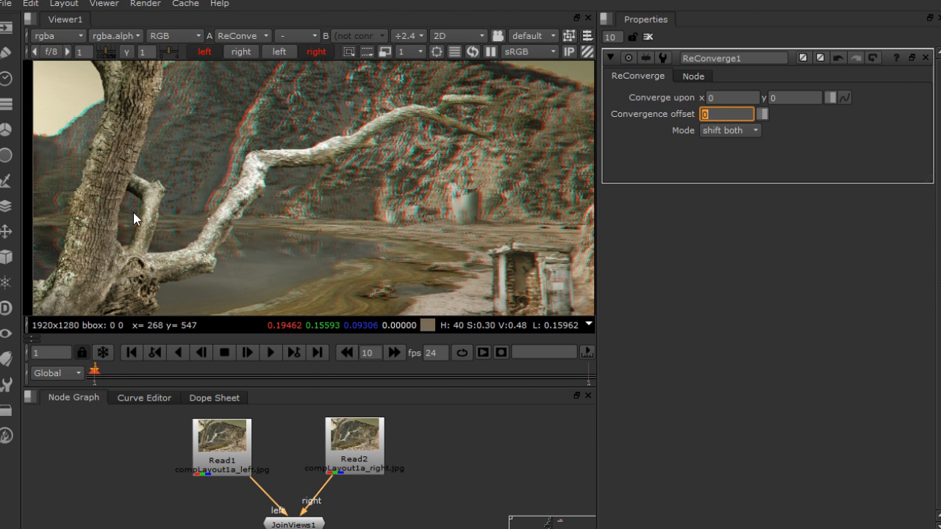